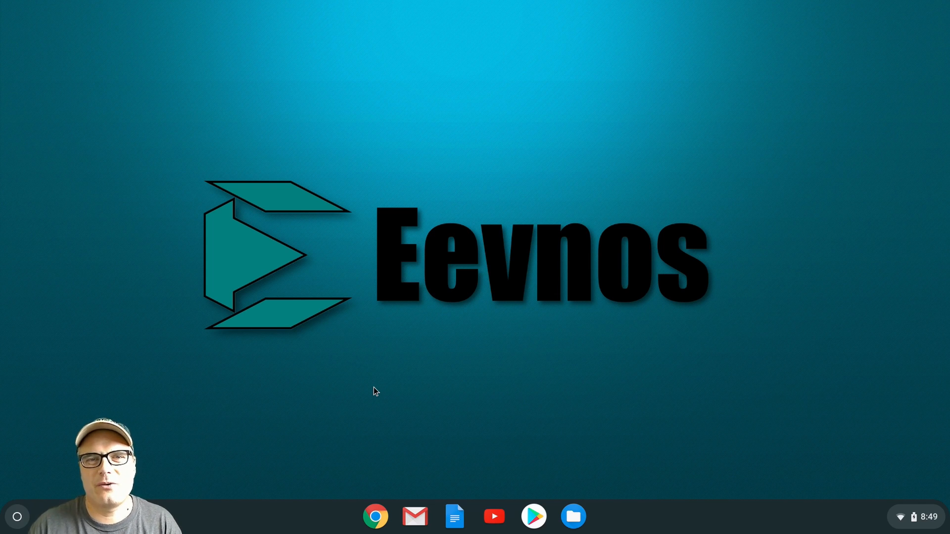
Turn on Linux (Beta) from Chrome OS Settings and start its installation.
{"action": "left_click", "coordinate": [911, 516]}
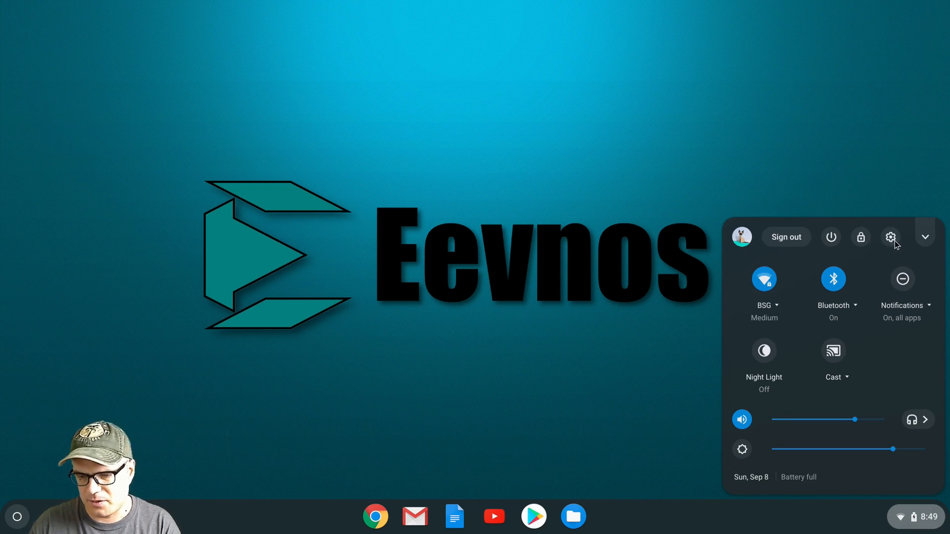
{"action": "left_click", "coordinate": [890, 237]}
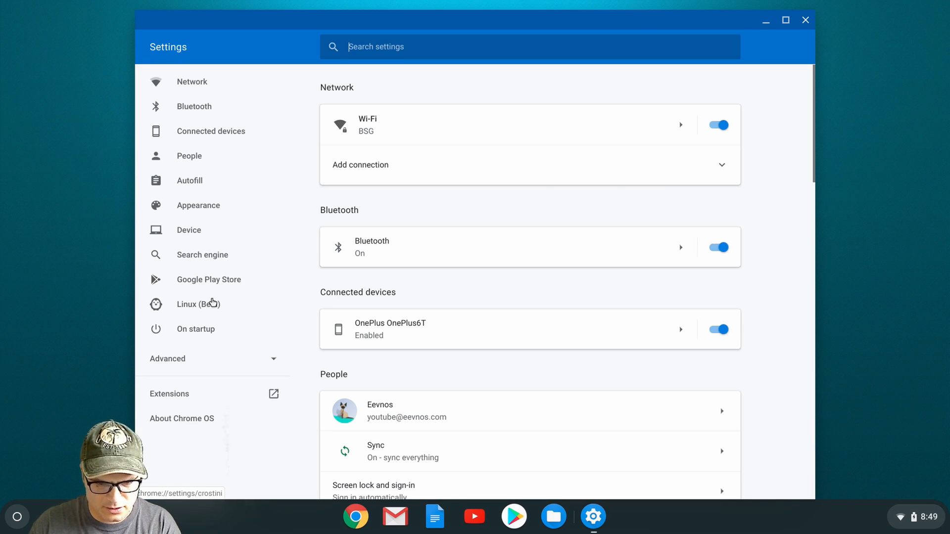
{"action": "left_click", "coordinate": [197, 304]}
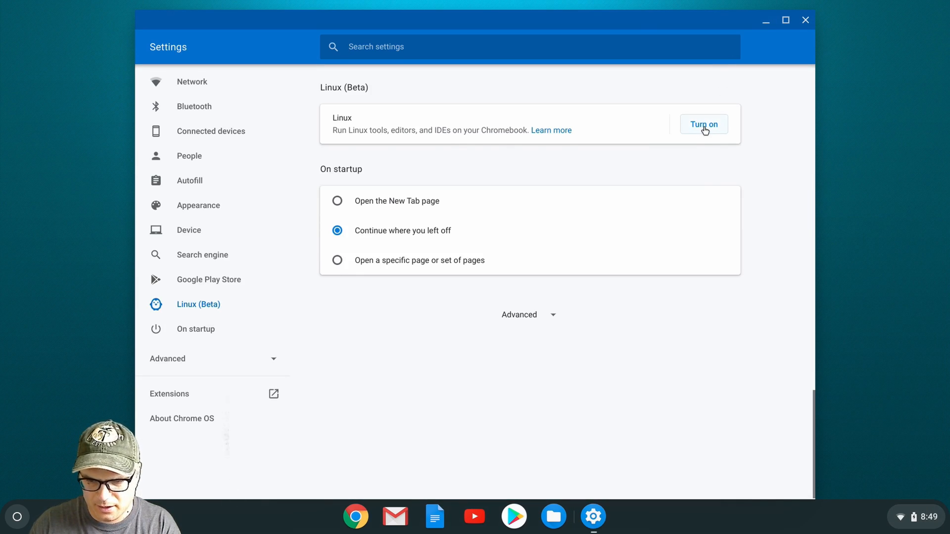
{"action": "left_click", "coordinate": [703, 125]}
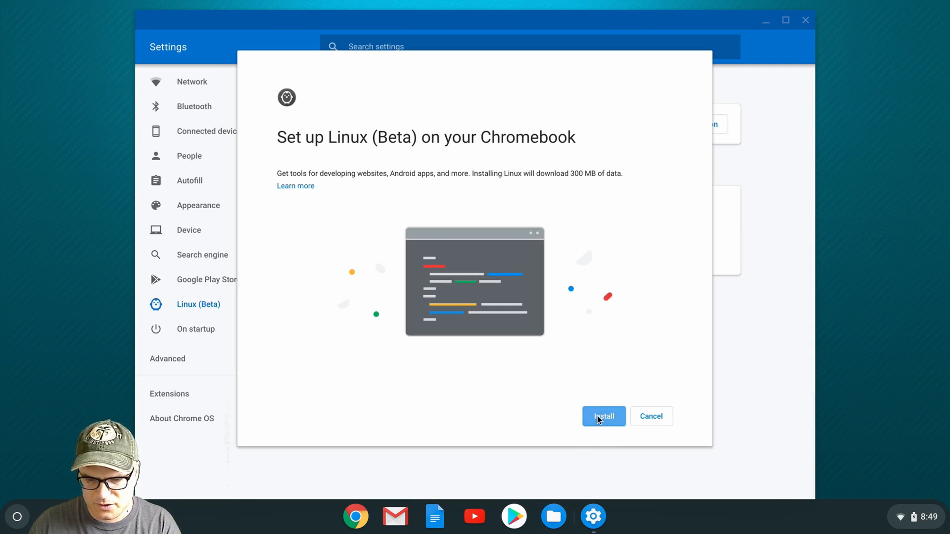
{"action": "left_click", "coordinate": [603, 416]}
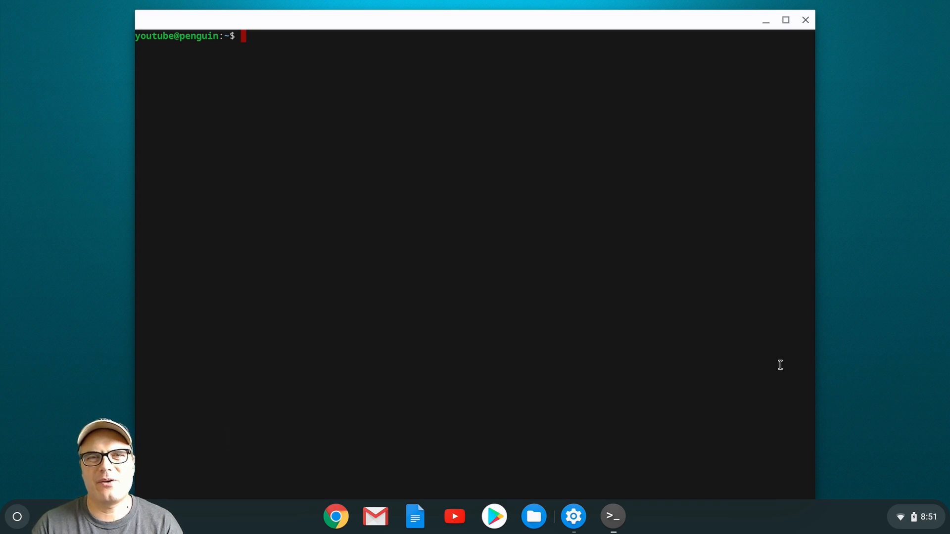
Run sudo apt update then sudo apt upgrade to bring the Linux packages up to date.
{"action": "type", "text": "sudo"}
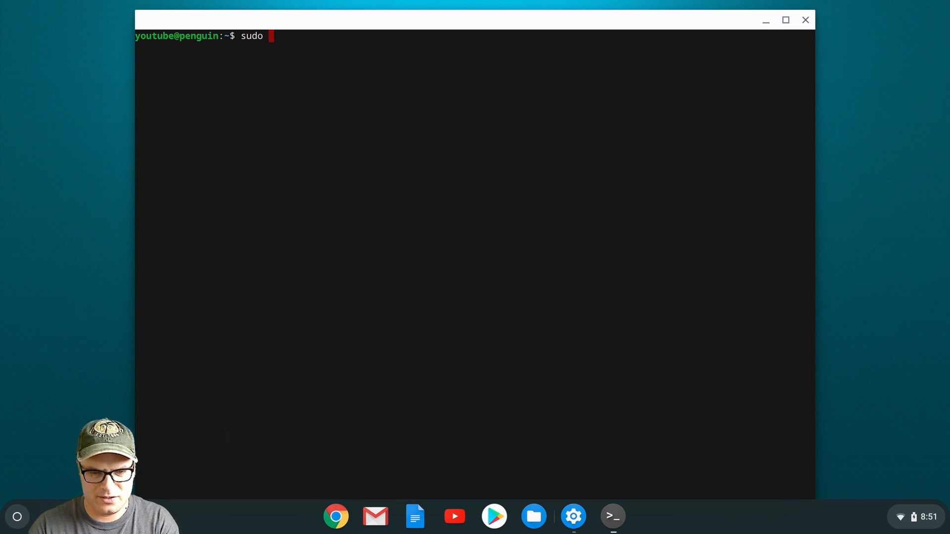
{"action": "type", "text": "ap"}
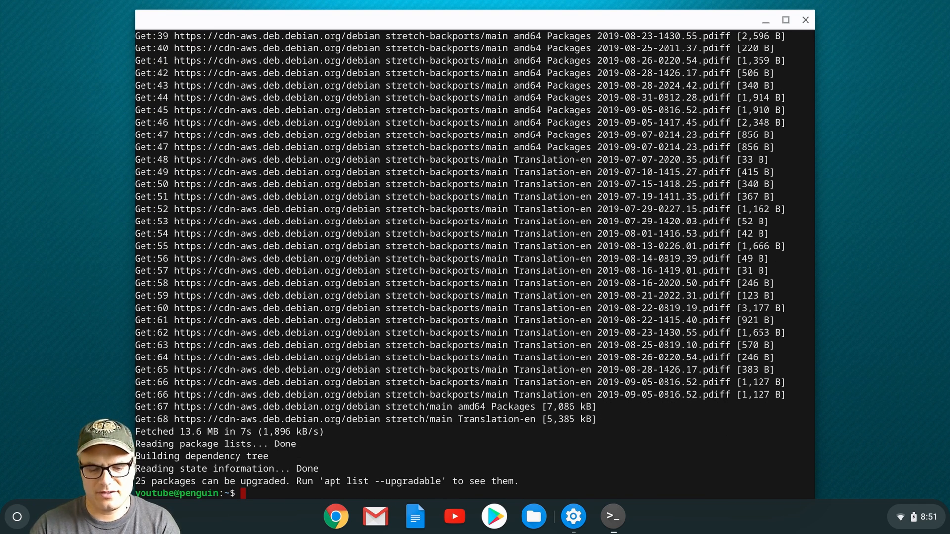
{"action": "type", "text": "sudo apt"}
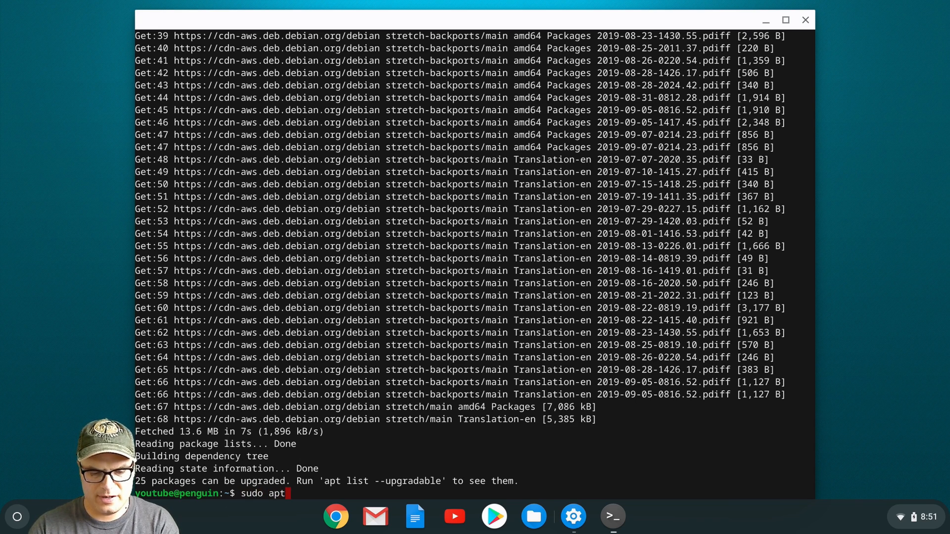
{"action": "type", "text": "update"}
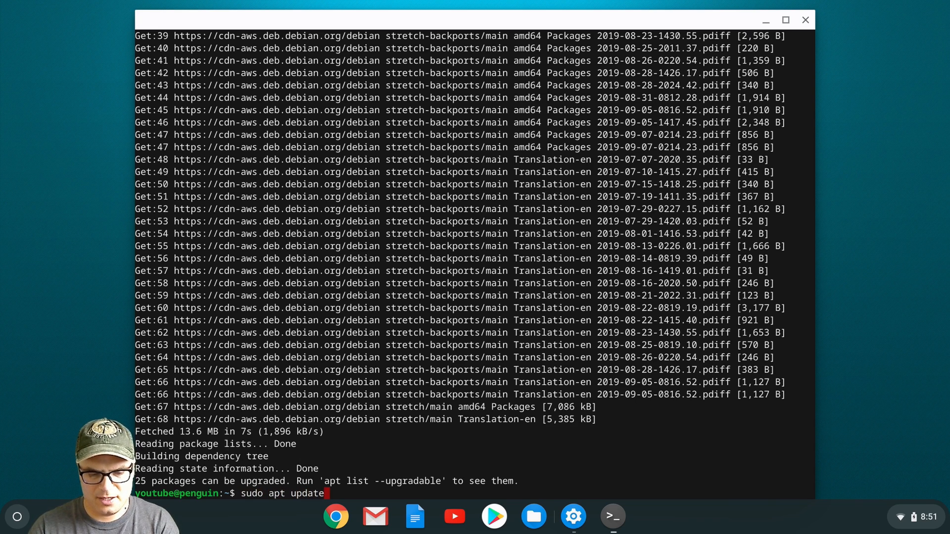
{"action": "type", "text": "upg"}
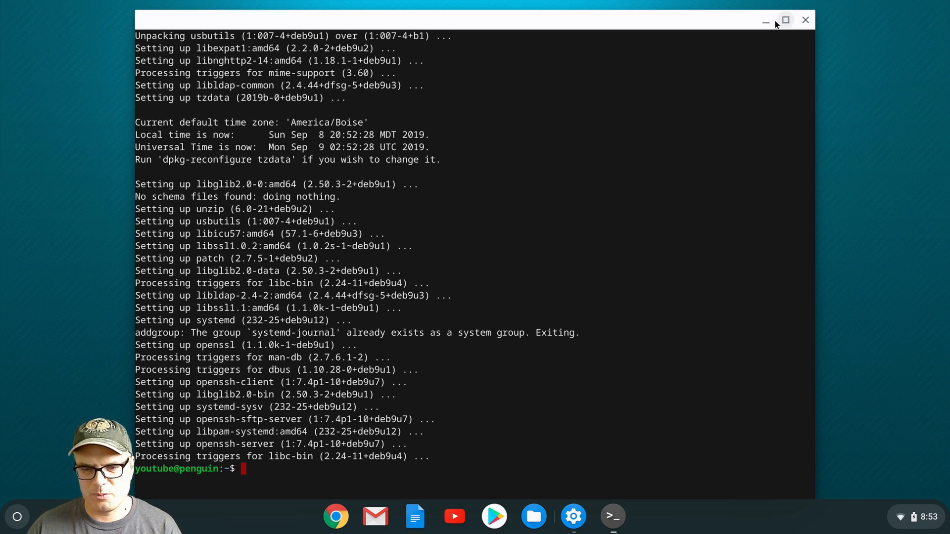
Minimize Terminal and browse to chrome://flags/#crostini-gpu-support in Chrome.
{"action": "left_click", "coordinate": [572, 517]}
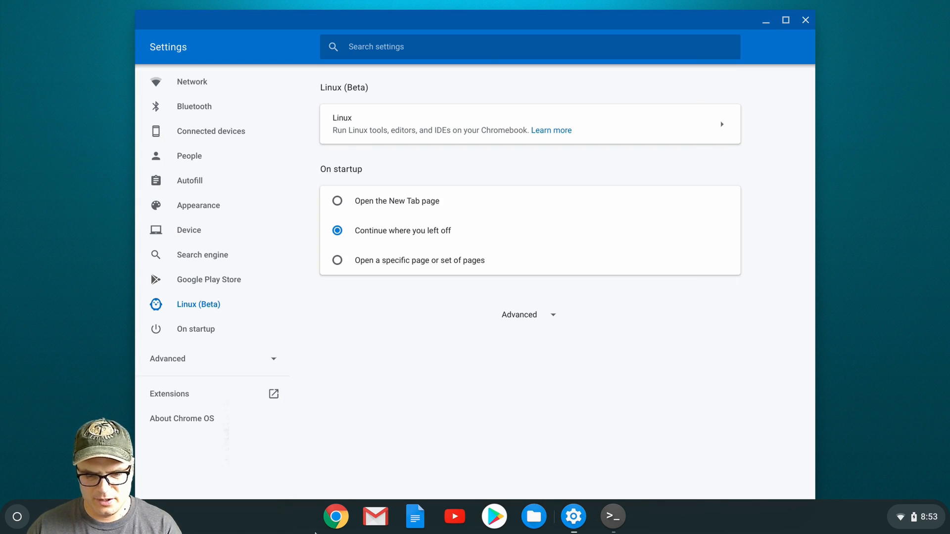
{"action": "left_click", "coordinate": [336, 516]}
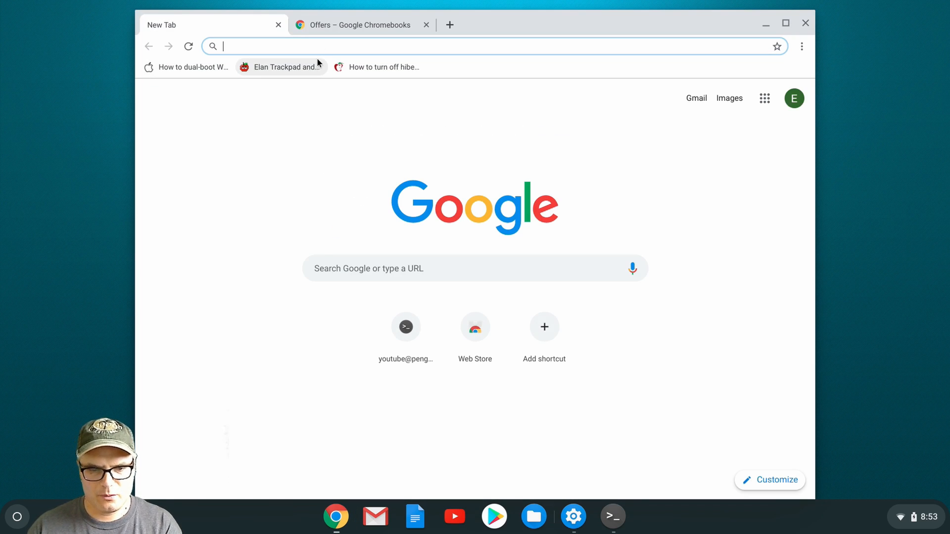
{"action": "mouse_move", "coordinate": [280, 66]}
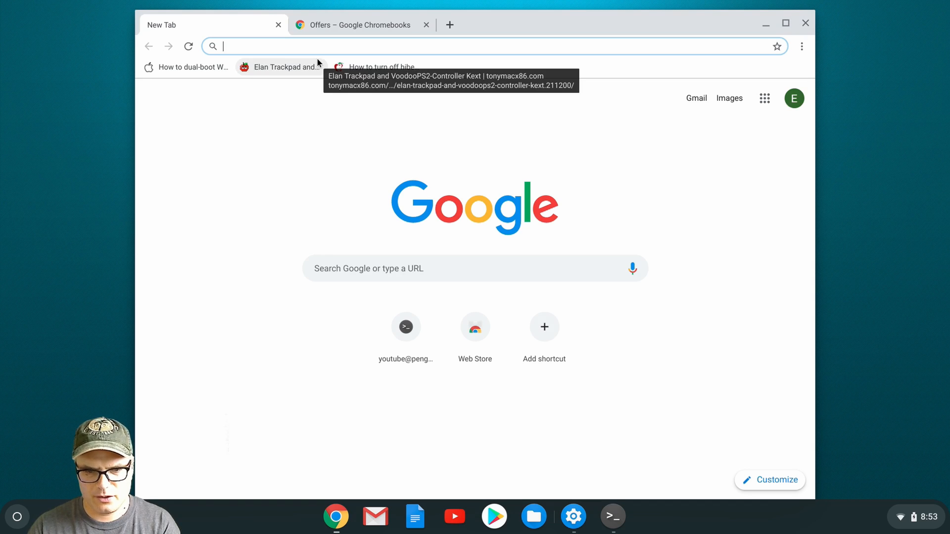
{"action": "type", "text": "chrome://version/"}
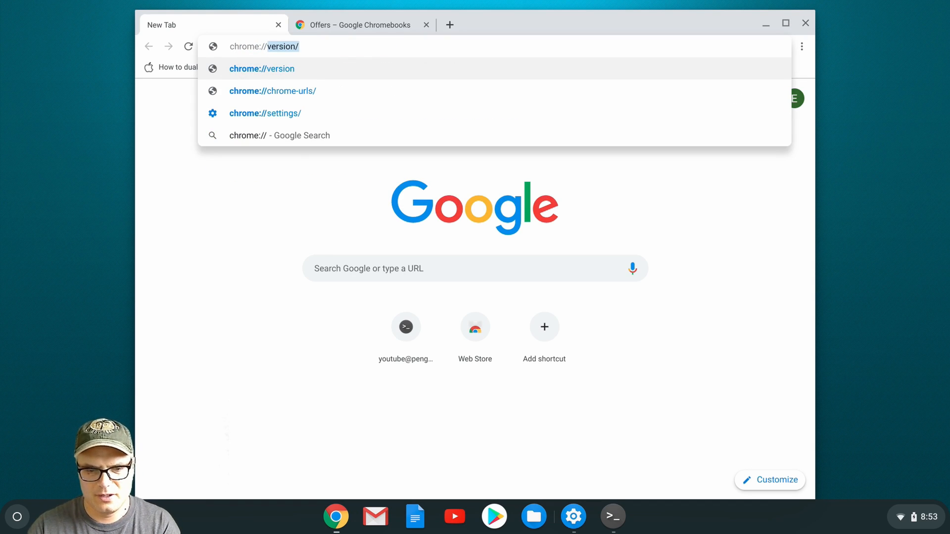
{"action": "type", "text": "chrome://flags"}
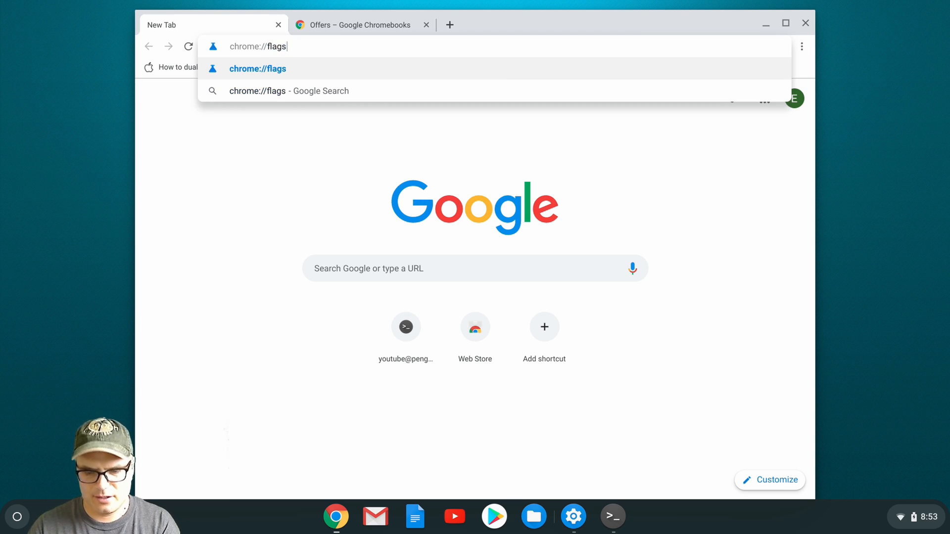
{"action": "type", "text": "/#"}
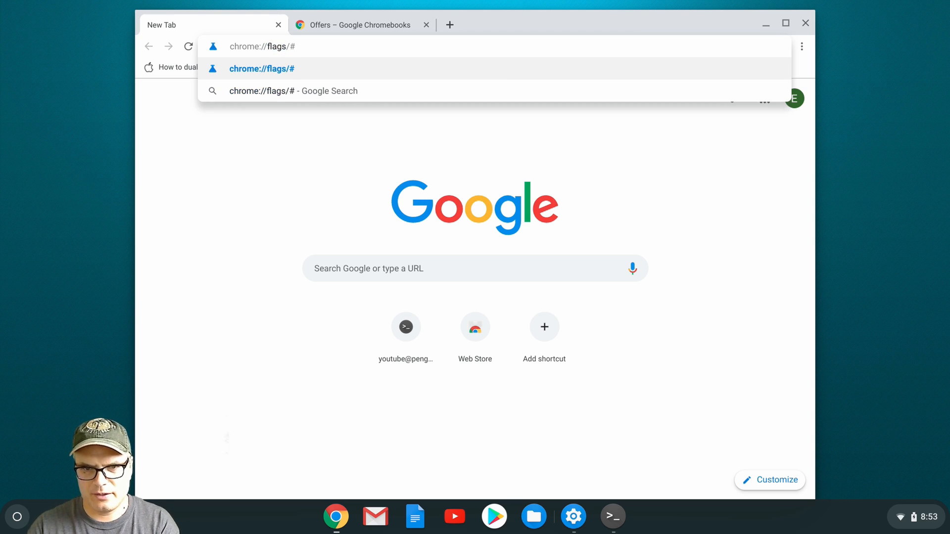
{"action": "type", "text": "crostini"}
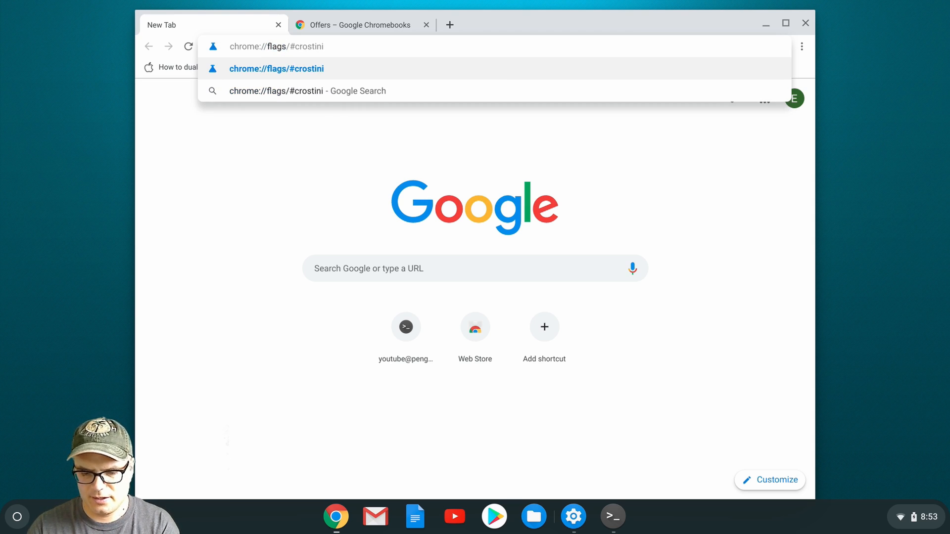
{"action": "type", "text": "-gpu-support"}
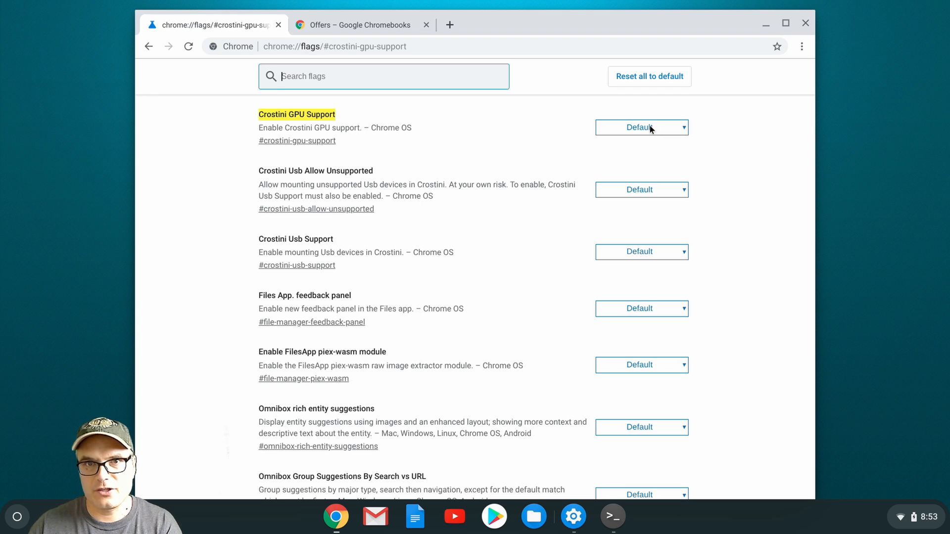
Set the Crostini GPU Support flag to Enabled.
{"action": "left_click", "coordinate": [641, 128]}
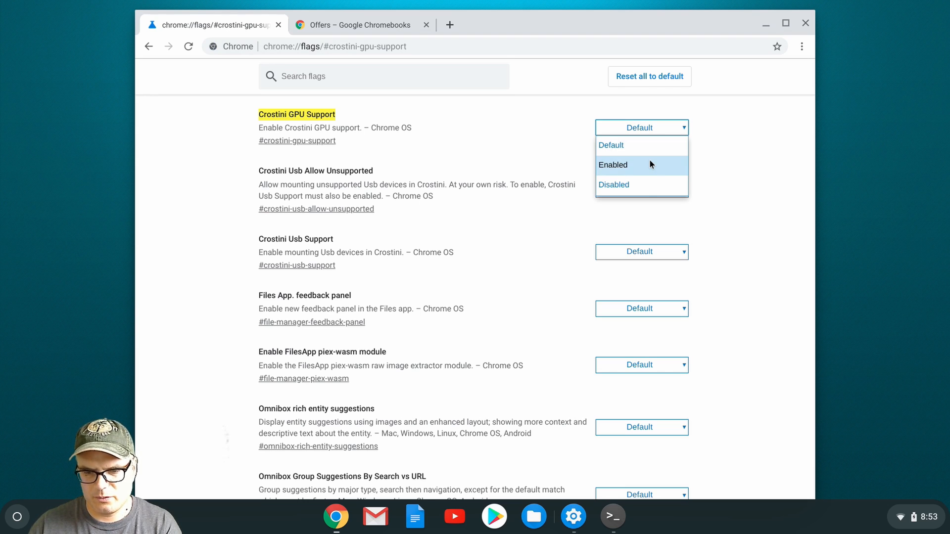
{"action": "left_click", "coordinate": [612, 164]}
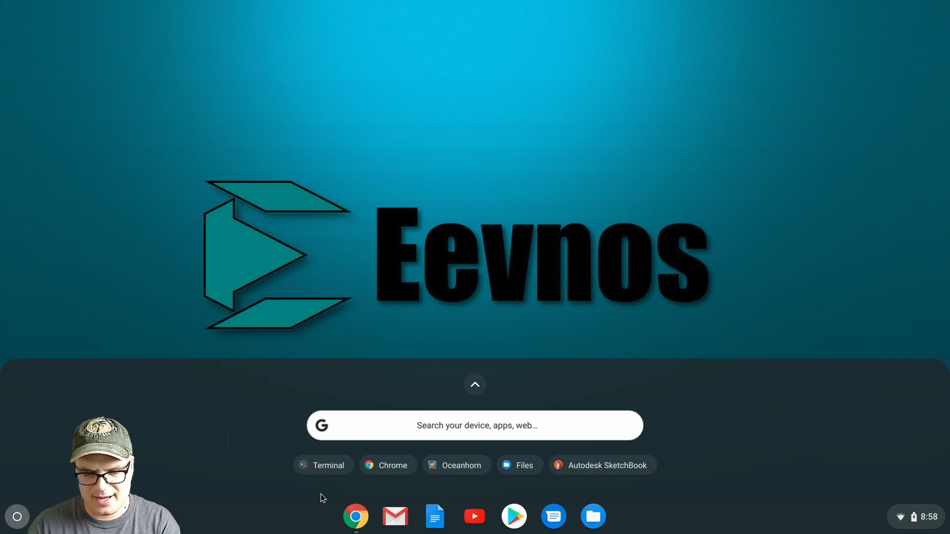
Reopen Terminal and rerun sudo apt update and upgrade after the relaunch.
{"action": "type", "text": "terma"}
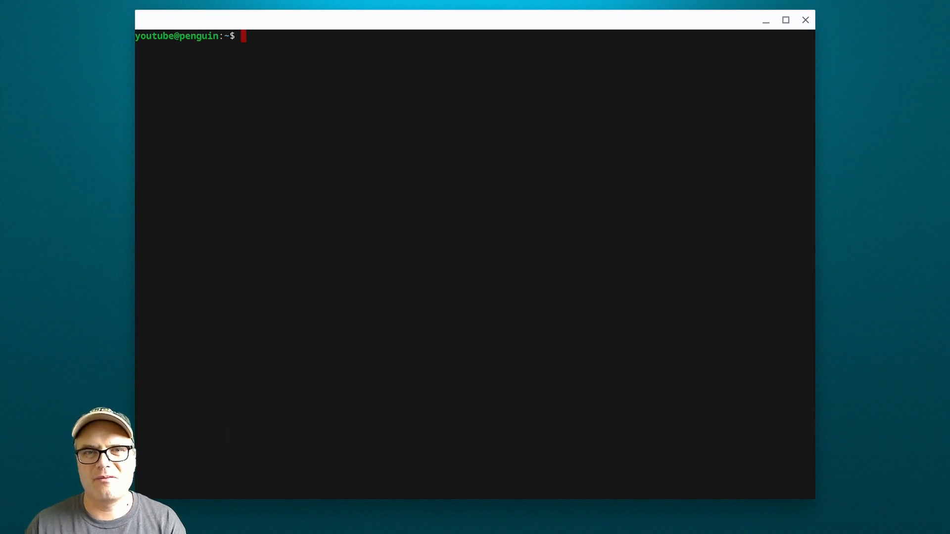
{"action": "type", "text": "sud"}
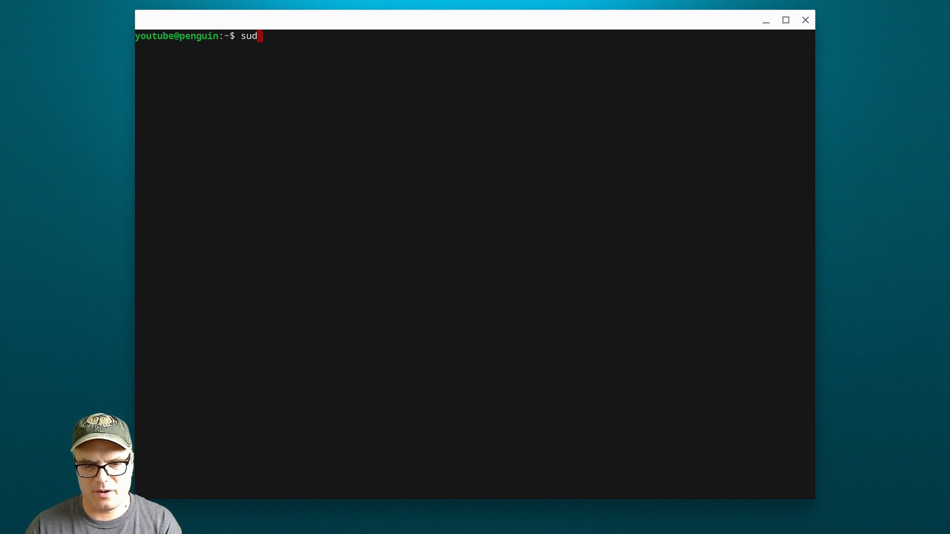
{"action": "type", "text": "o apt update"}
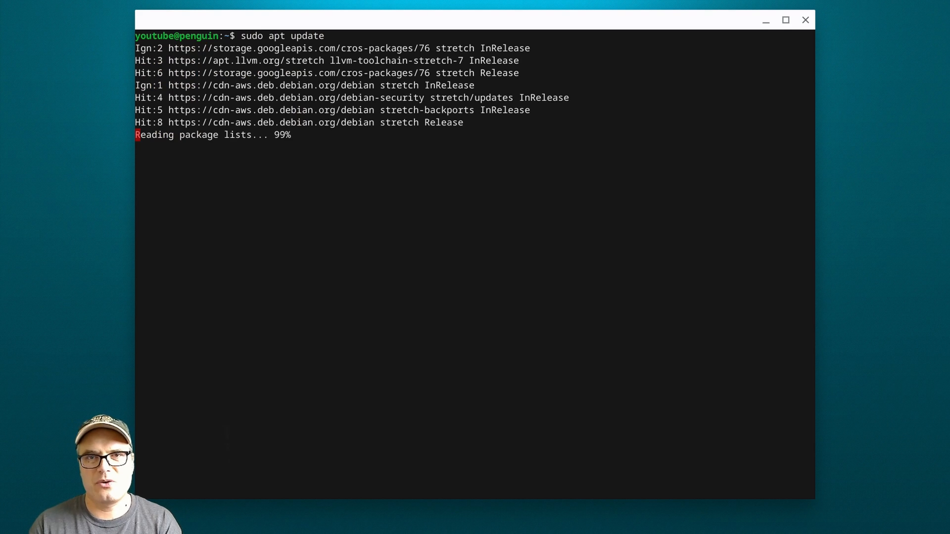
{"action": "type", "text": "sudo apt dis"}
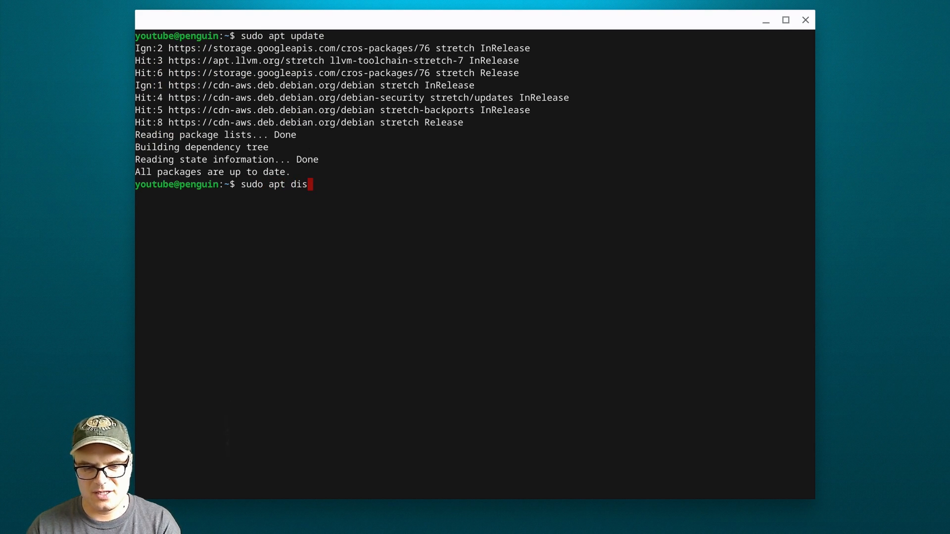
{"action": "type", "text": "t-upgrade"}
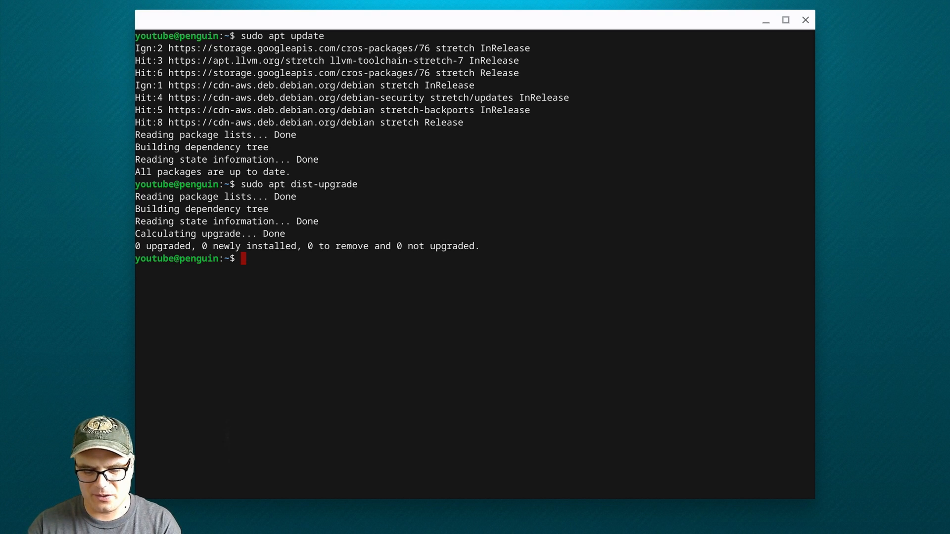
Install mesa-utils with its dependencies, confirming Y, then run glxinfo.
{"action": "type", "text": "sudo"}
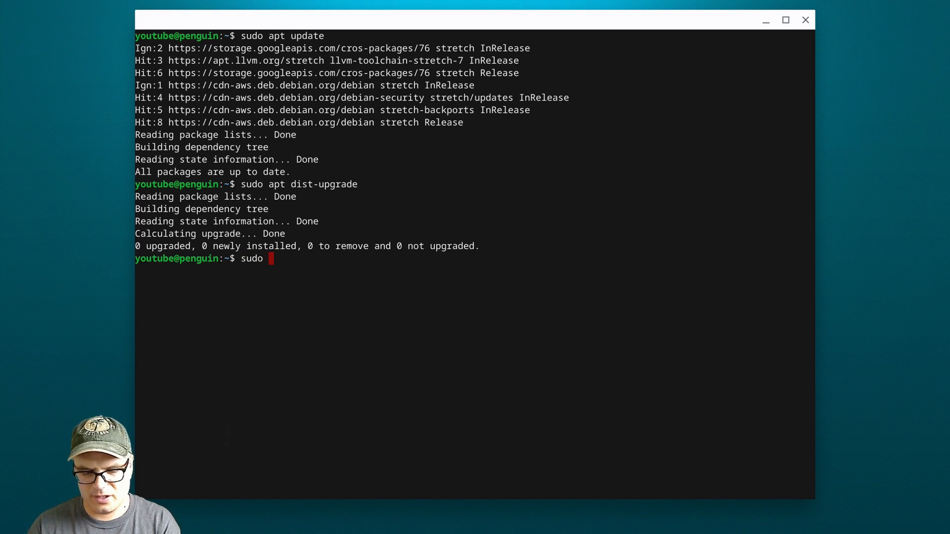
{"action": "type", "text": "apt install m"}
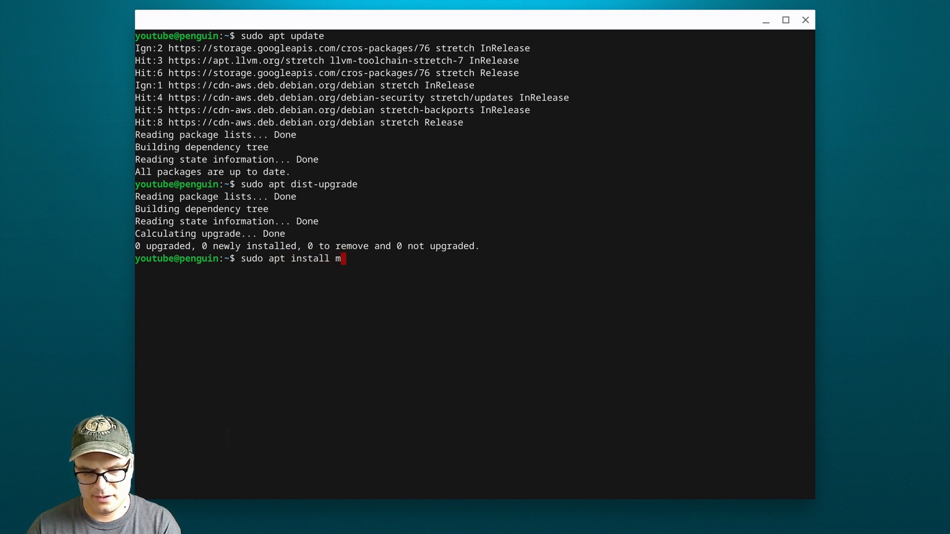
{"action": "type", "text": "esa-utils"}
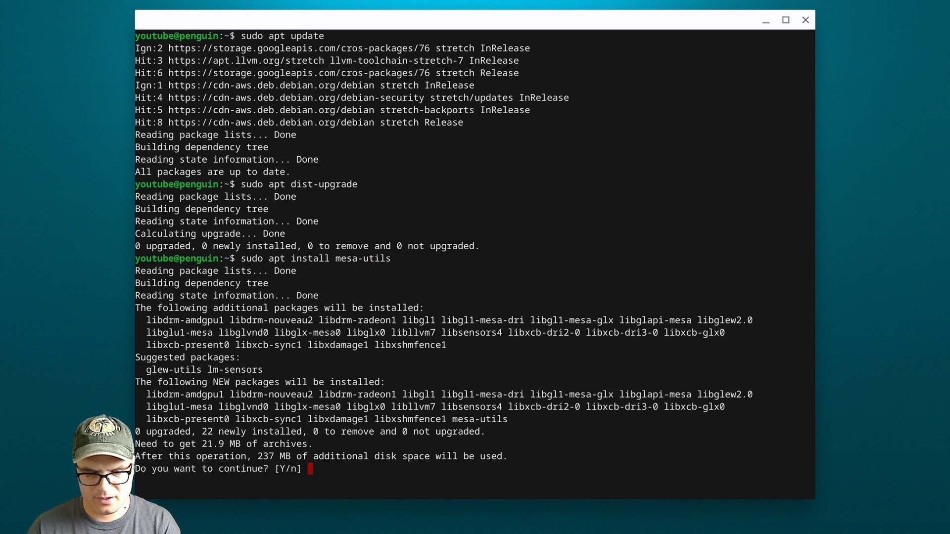
{"action": "type", "text": "Y"}
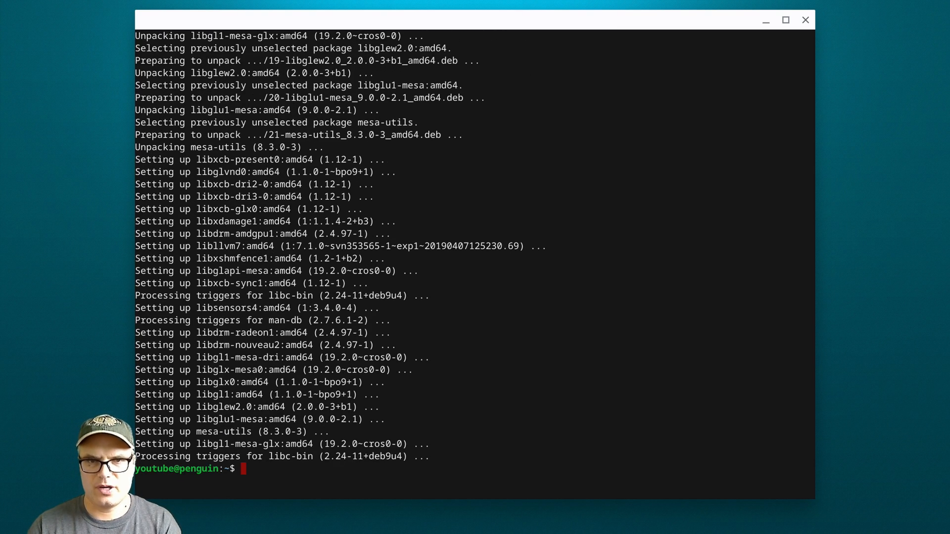
{"action": "type", "text": "glxinfo -B"}
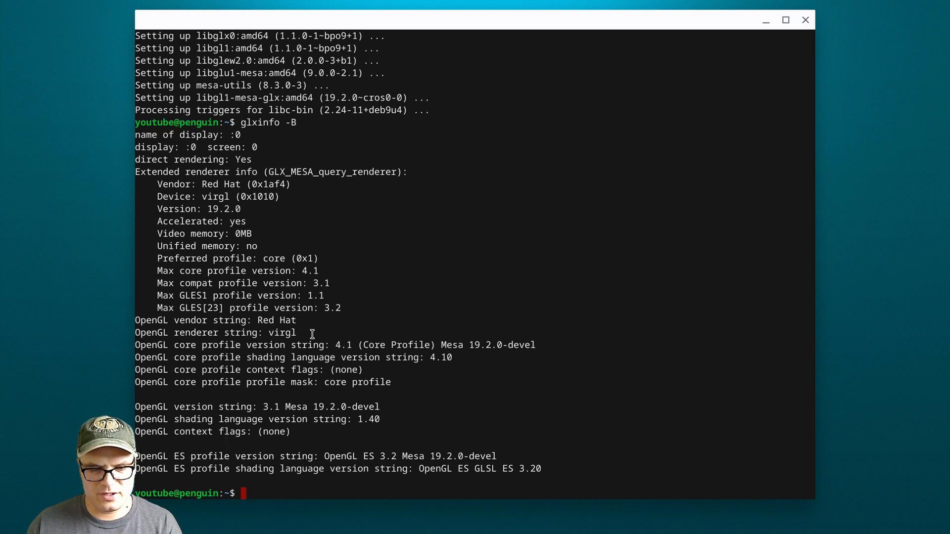
Highlight the virgl renderer and OpenGL ES 3.2 Mesa version in glxinfo output, then close Terminal.
{"action": "double_click", "coordinate": [280, 332]}
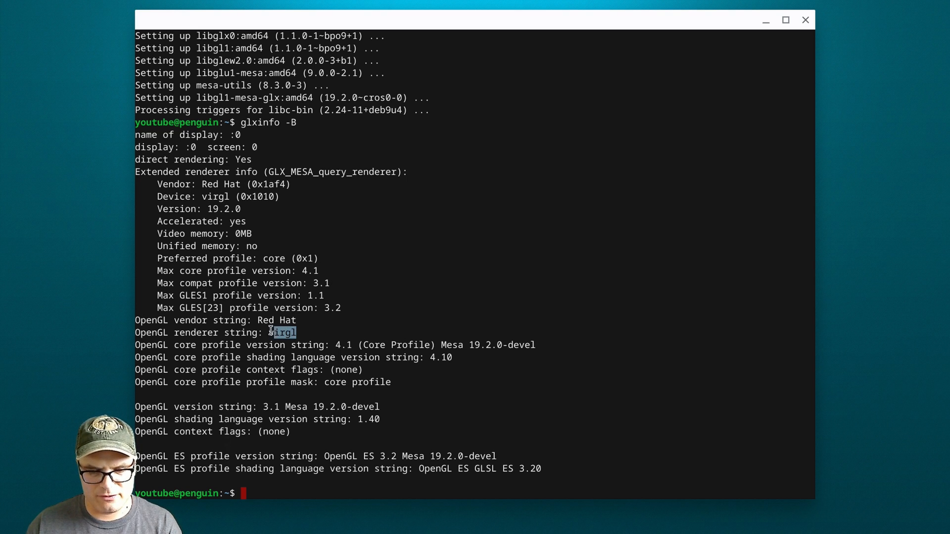
{"action": "mouse_move", "coordinate": [327, 363]}
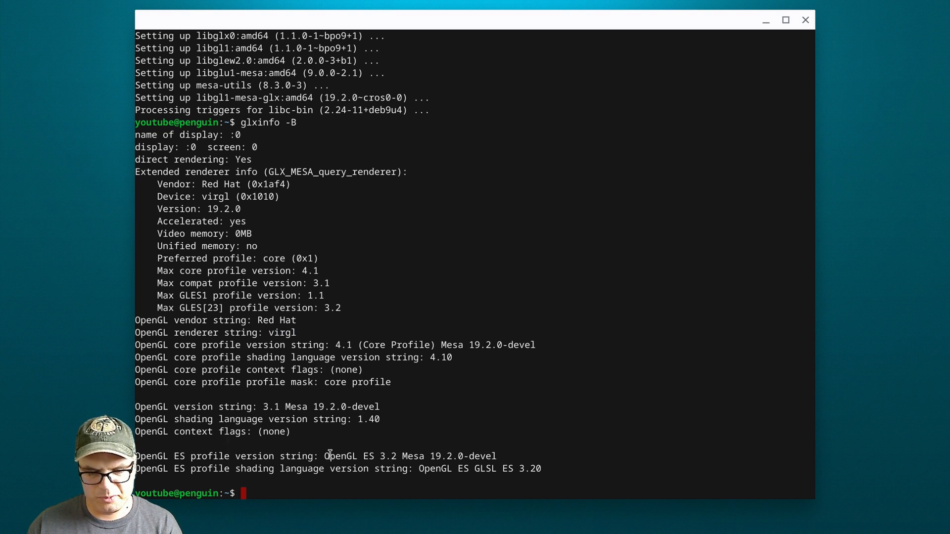
{"action": "left_click_drag", "start_coordinate": [328, 456], "coordinate": [424, 456]}
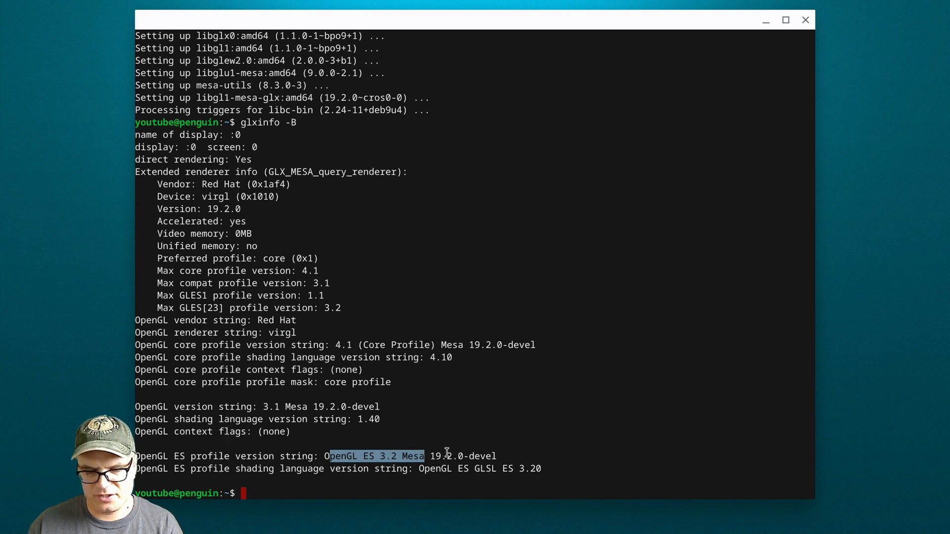
{"action": "left_click_drag", "start_coordinate": [425, 456], "coordinate": [494, 456]}
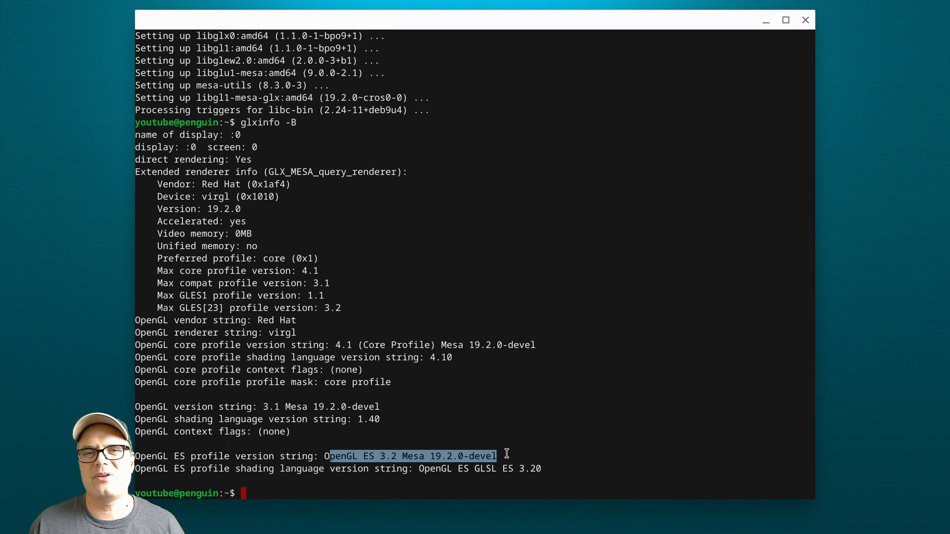
{"action": "left_click", "coordinate": [805, 20]}
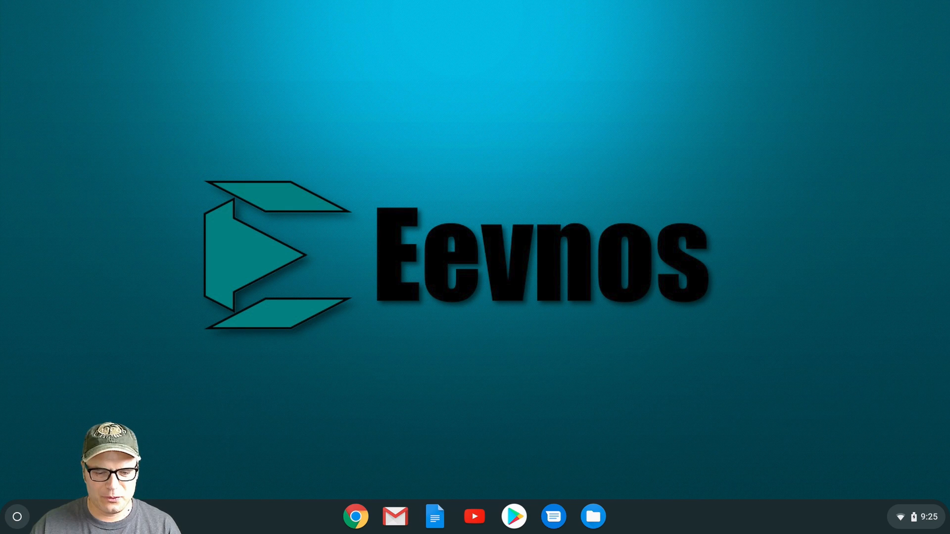
Expand the launcher's full app list and reach the Linux apps folder containing Kdenlive.
{"action": "left_click", "coordinate": [17, 517]}
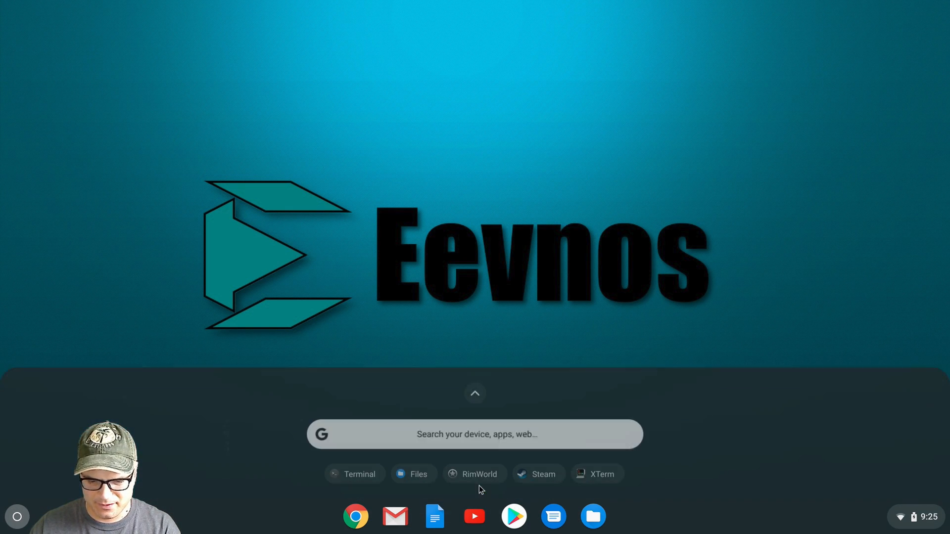
{"action": "left_click", "coordinate": [474, 393]}
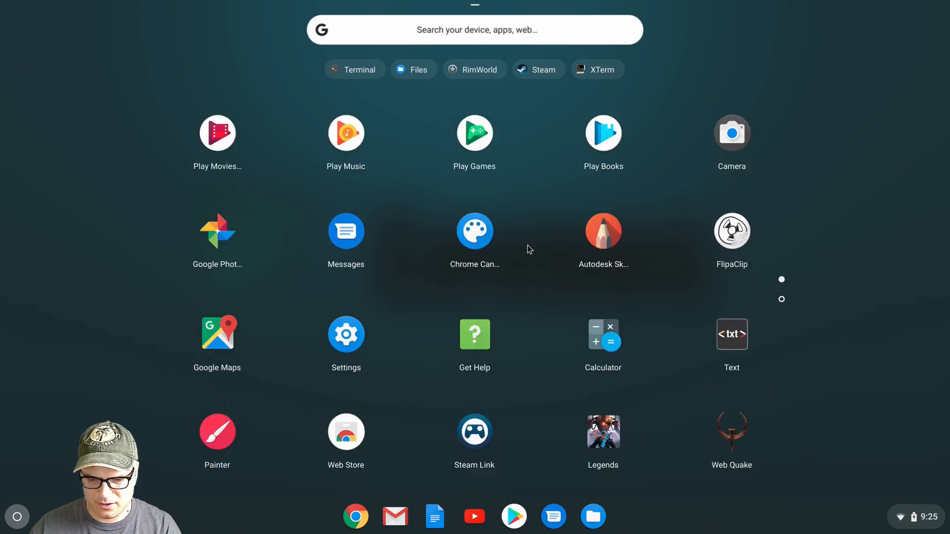
{"action": "scroll", "scroll_direction": "down", "scroll_amount": 3}
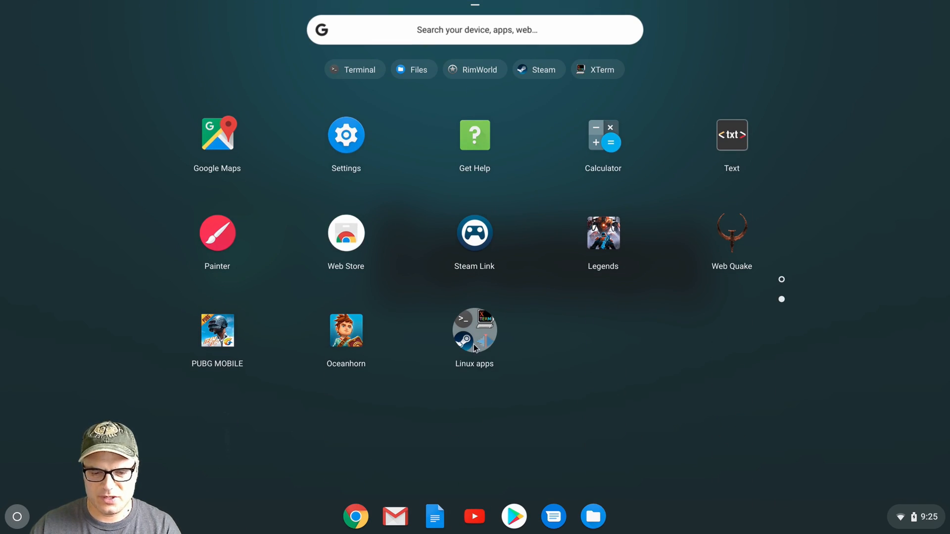
{"action": "left_click", "coordinate": [474, 331]}
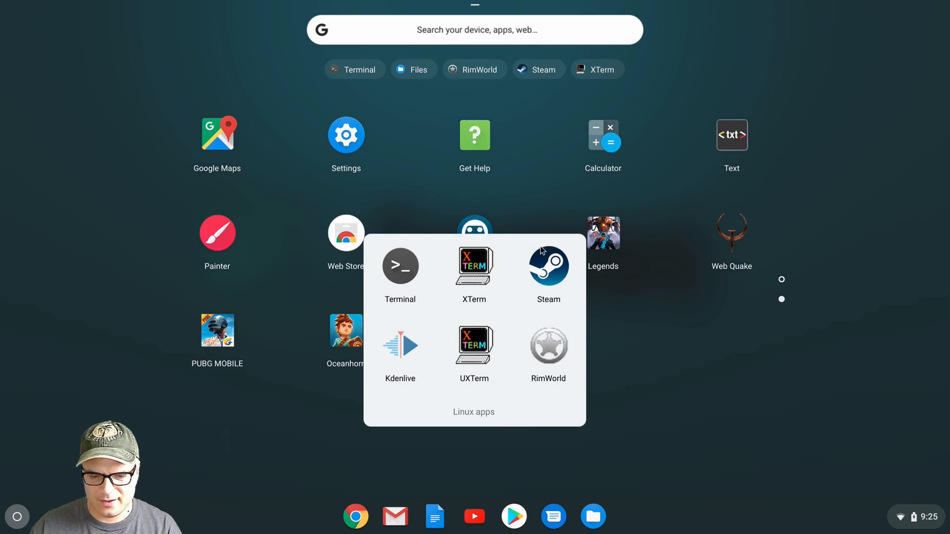
{"action": "mouse_move", "coordinate": [414, 380]}
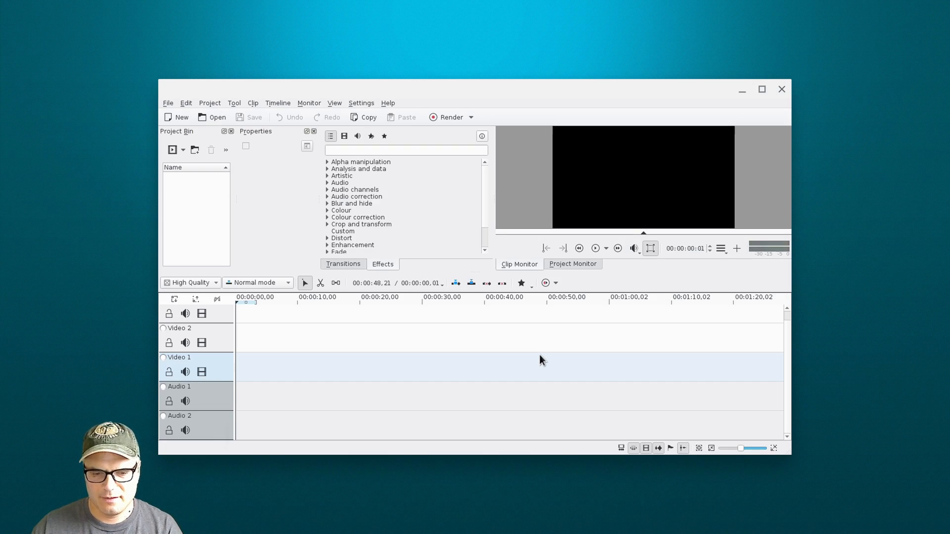
Maximize Kdenlive, import the two .mov screen recordings via Add Clip and preview one.
{"action": "left_click", "coordinate": [762, 89]}
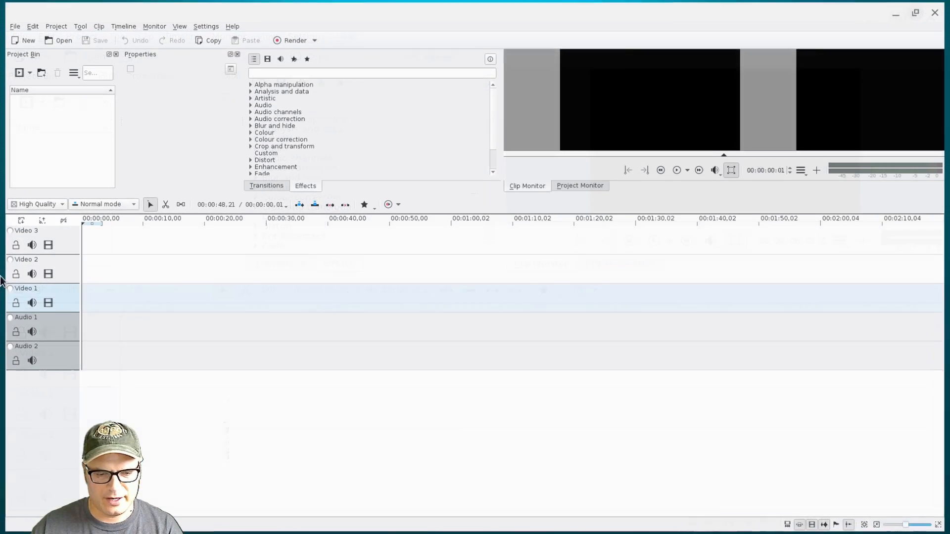
{"action": "right_click", "coordinate": [57, 134]}
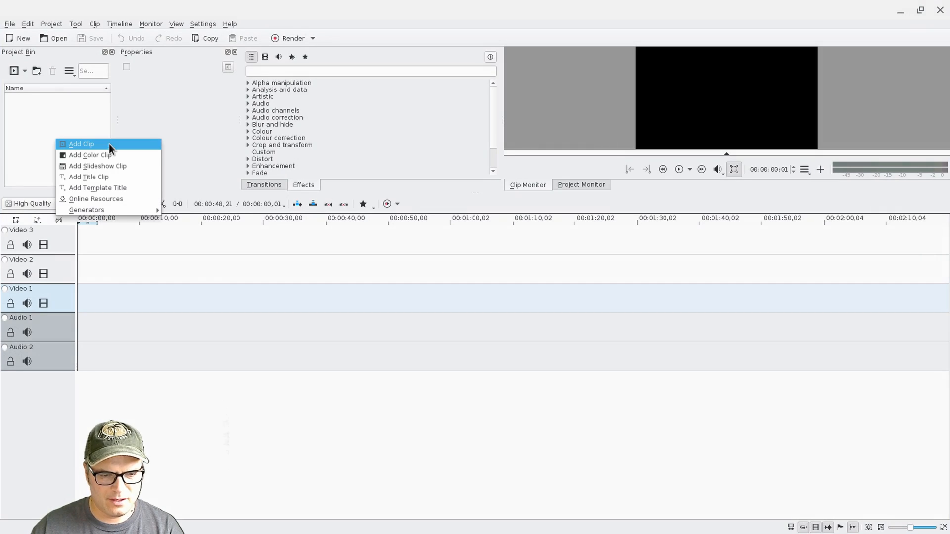
{"action": "left_click", "coordinate": [81, 144]}
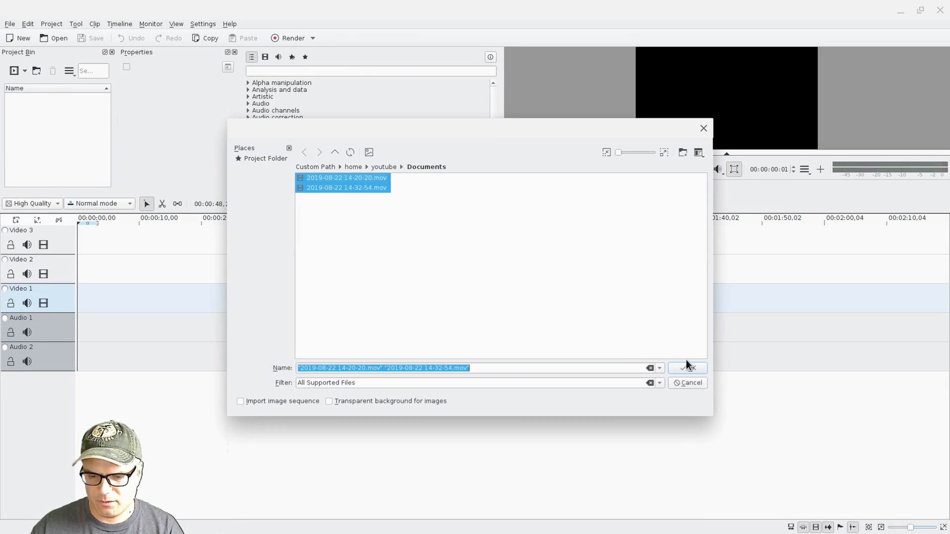
{"action": "left_click", "coordinate": [686, 368]}
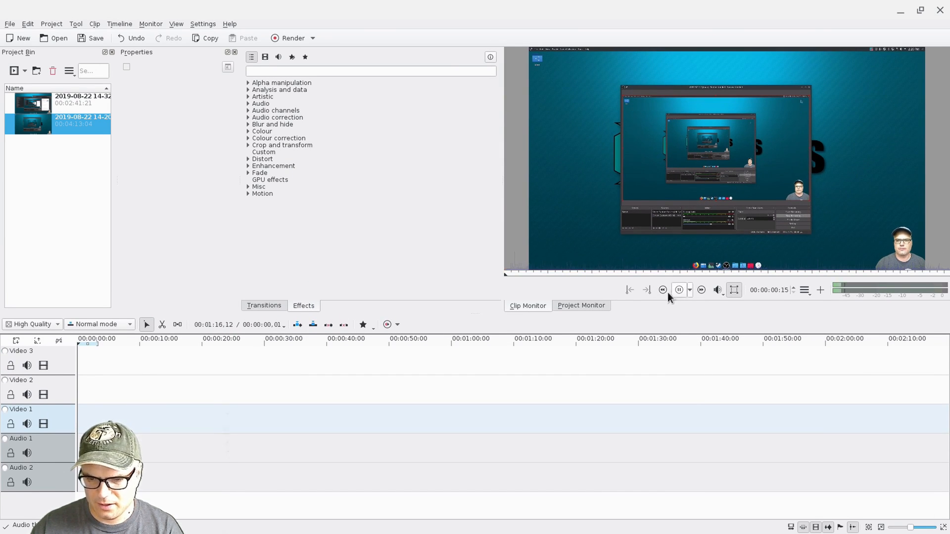
{"action": "left_click", "coordinate": [679, 290]}
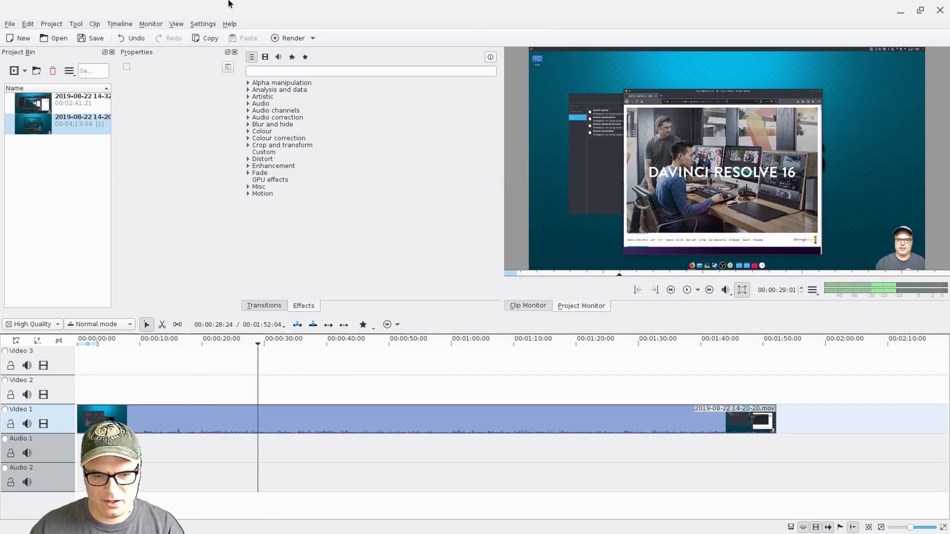
Add a Colour > Contrast effect to the timeline clip and raise it to 517.
{"action": "left_click", "coordinate": [262, 131]}
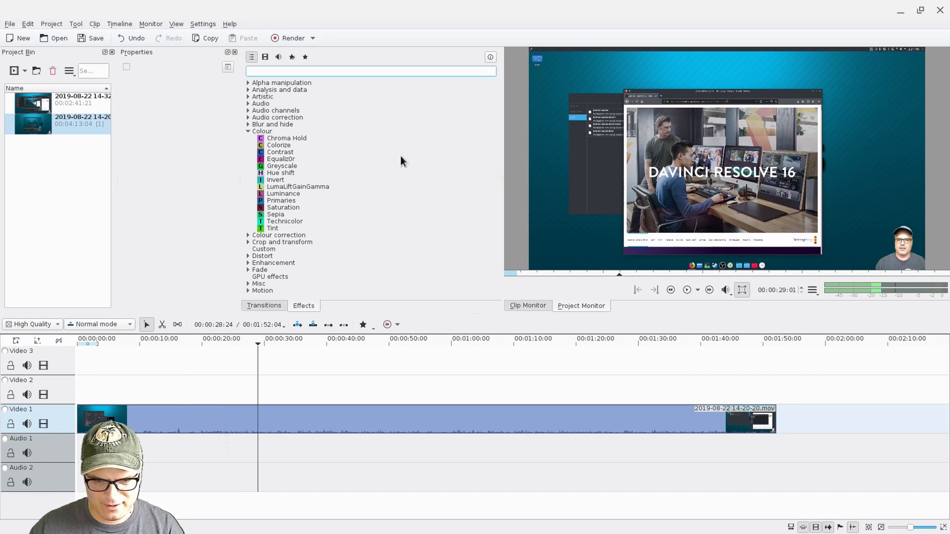
{"action": "left_click", "coordinate": [279, 152]}
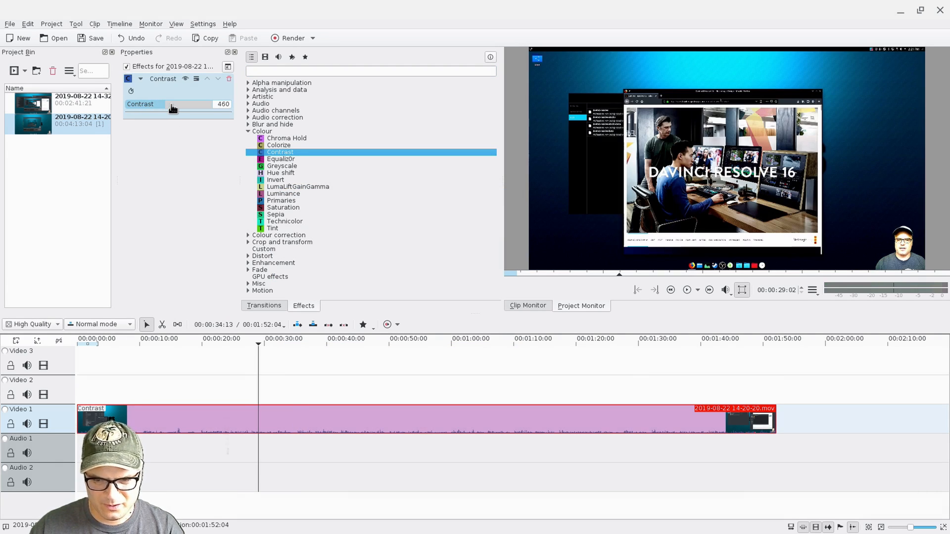
{"action": "left_click_drag", "start_coordinate": [172, 104], "coordinate": [188, 104]}
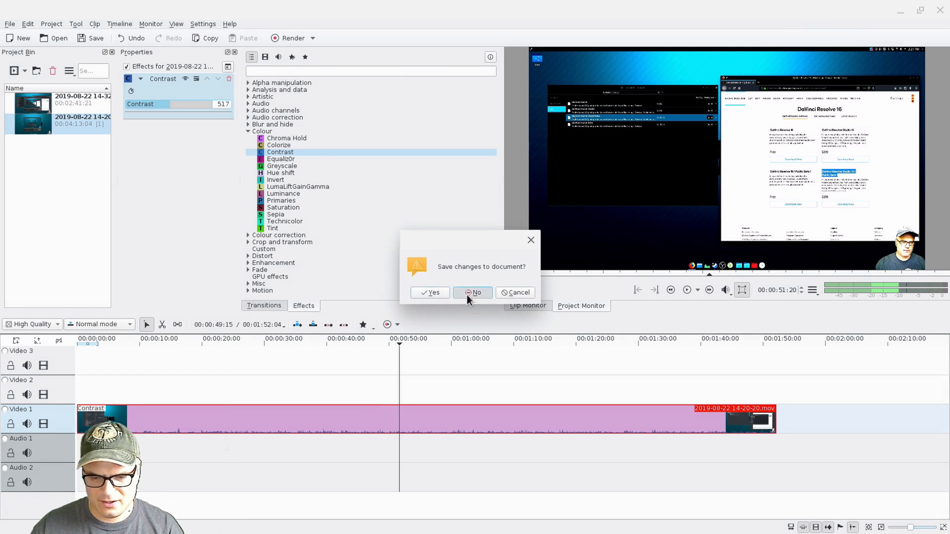
Discard Kdenlive's unsaved changes, then search 'rim' in the launcher and start RimWorld.
{"action": "left_click", "coordinate": [476, 293]}
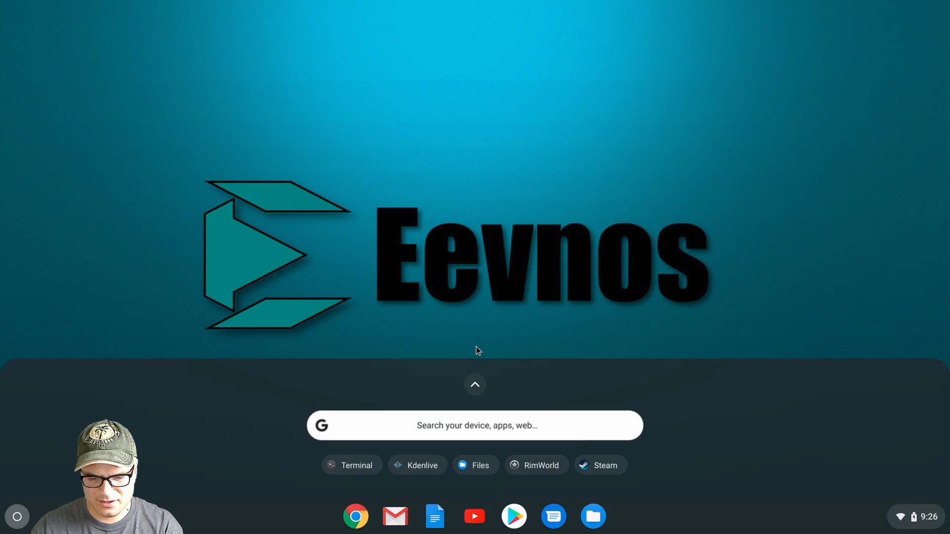
{"action": "type", "text": "rim"}
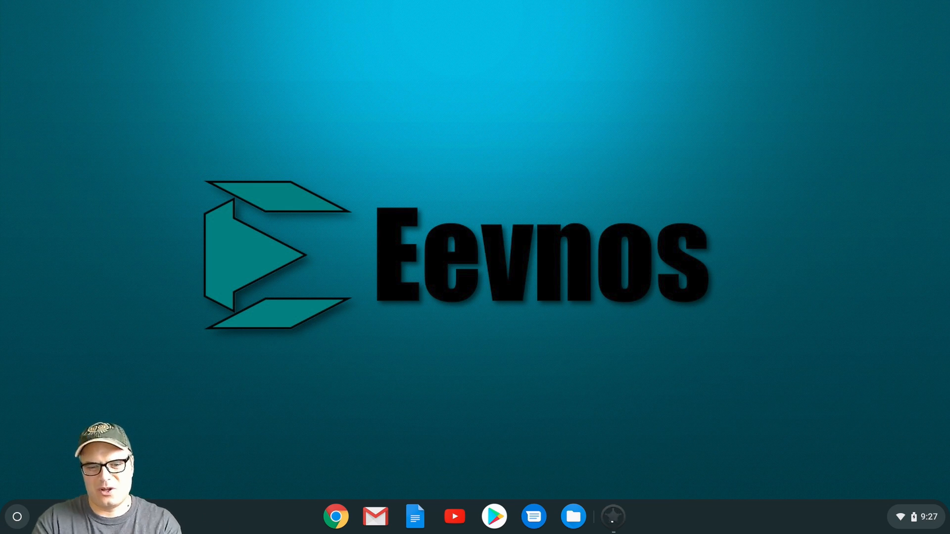
{"action": "left_click", "coordinate": [612, 516]}
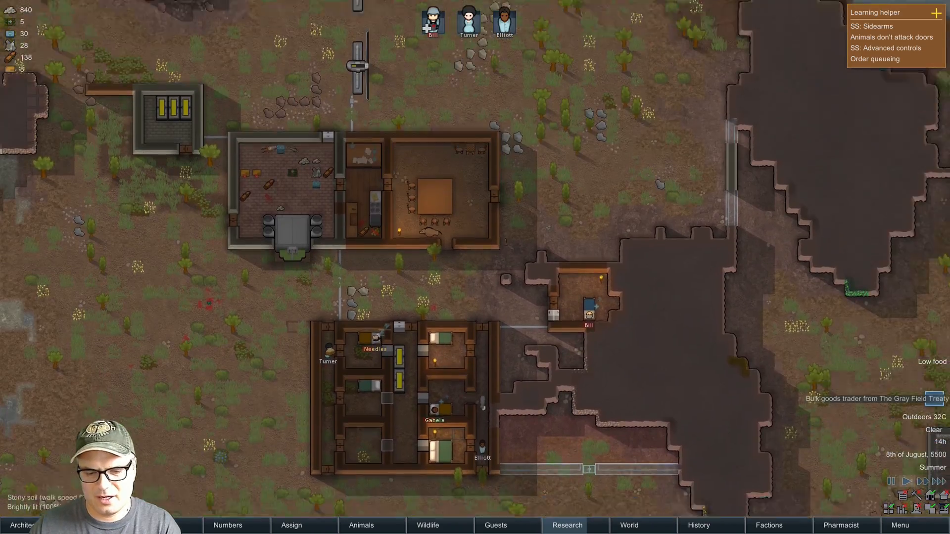
Zoom the RimWorld map, bring up the Esc menu and choose Quit to OS, reaching the unsaved-progress warning.
{"action": "scroll", "scroll_direction": "down", "scroll_amount": 3}
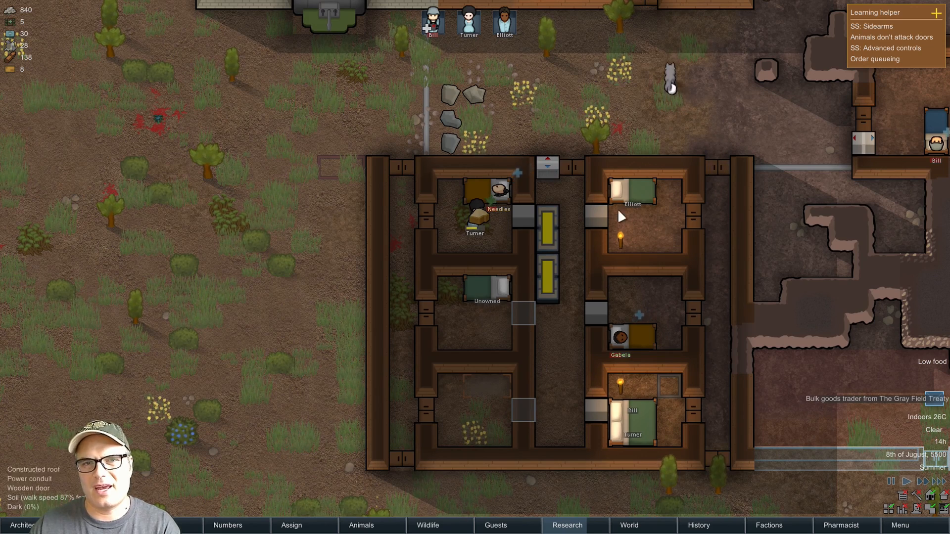
{"action": "key", "text": "Escape"}
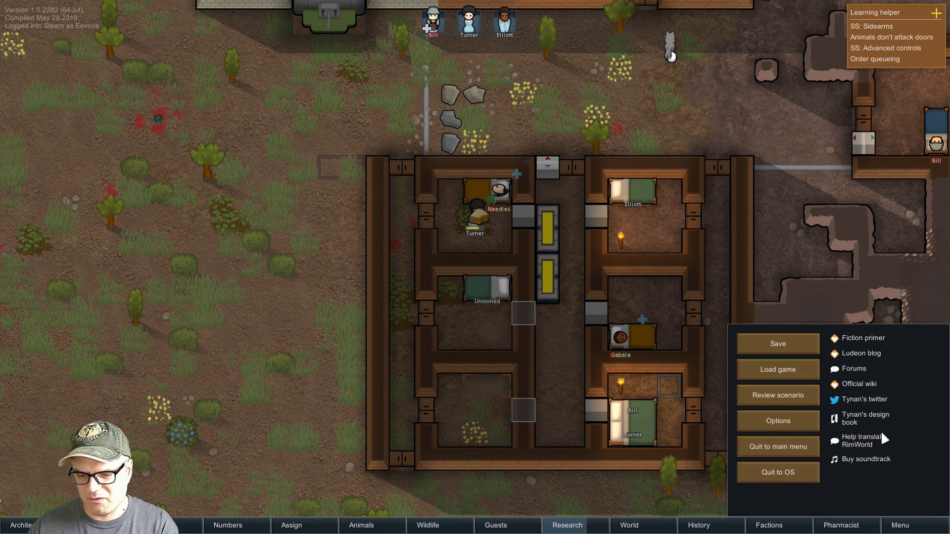
{"action": "left_click", "coordinate": [777, 472]}
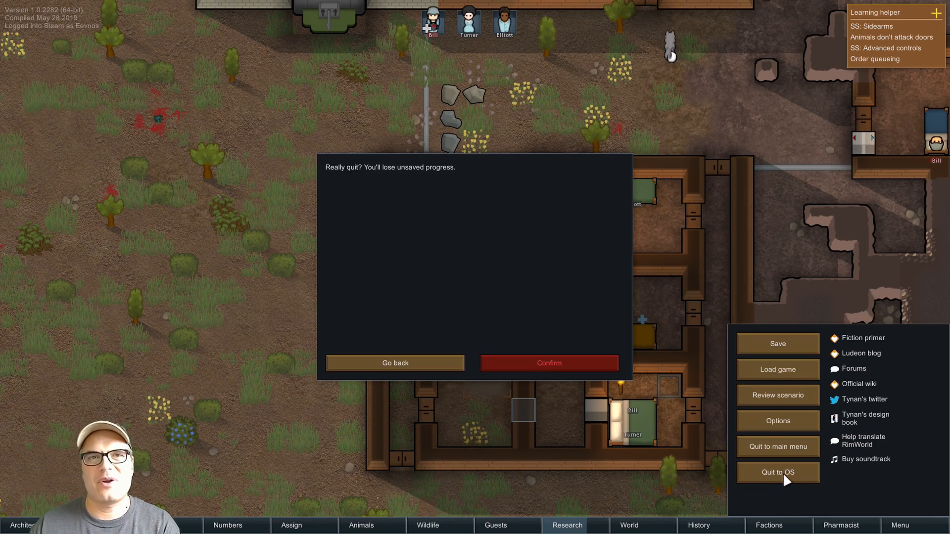